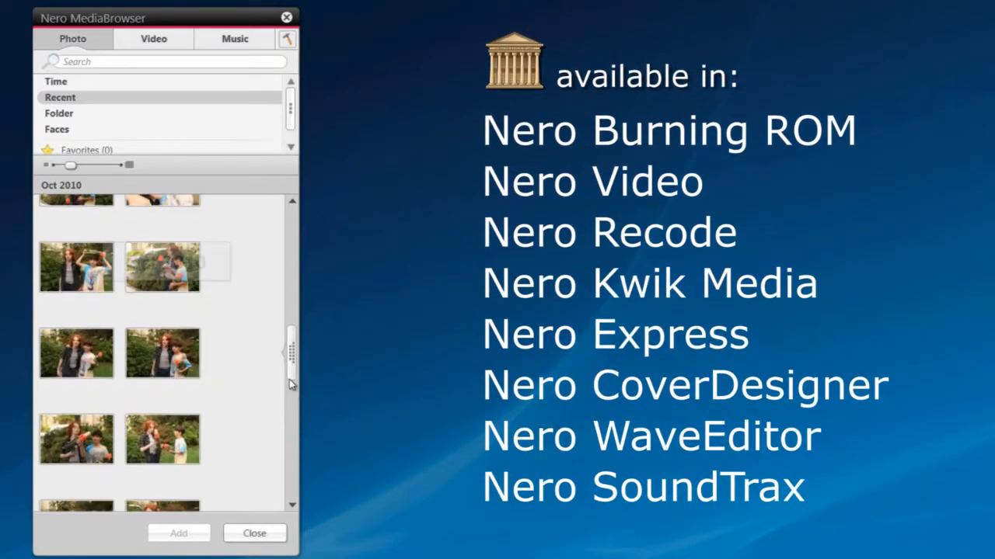
- Switch MediaBrowser from the photo library to the Video tab's thumbnails
left_click(154, 38)
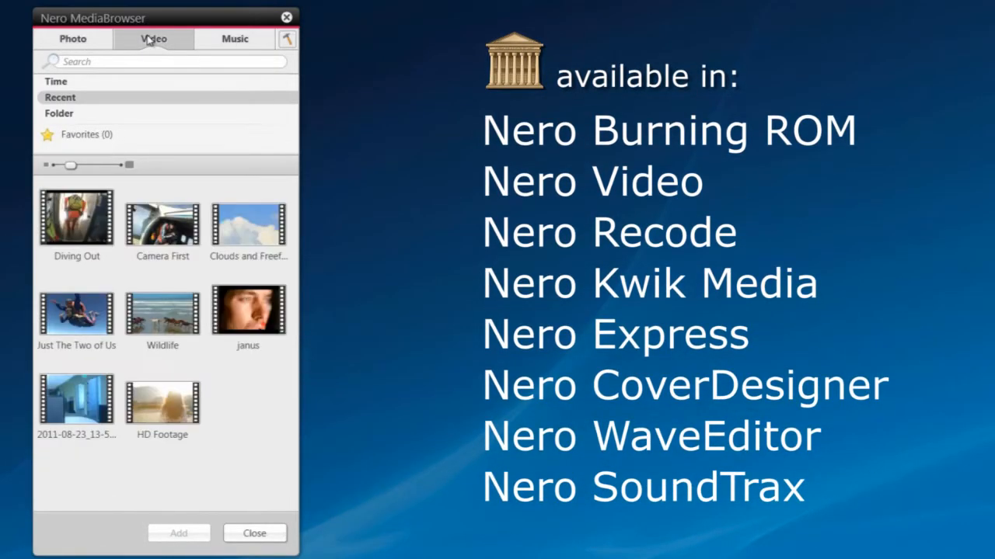
left_click(235, 39)
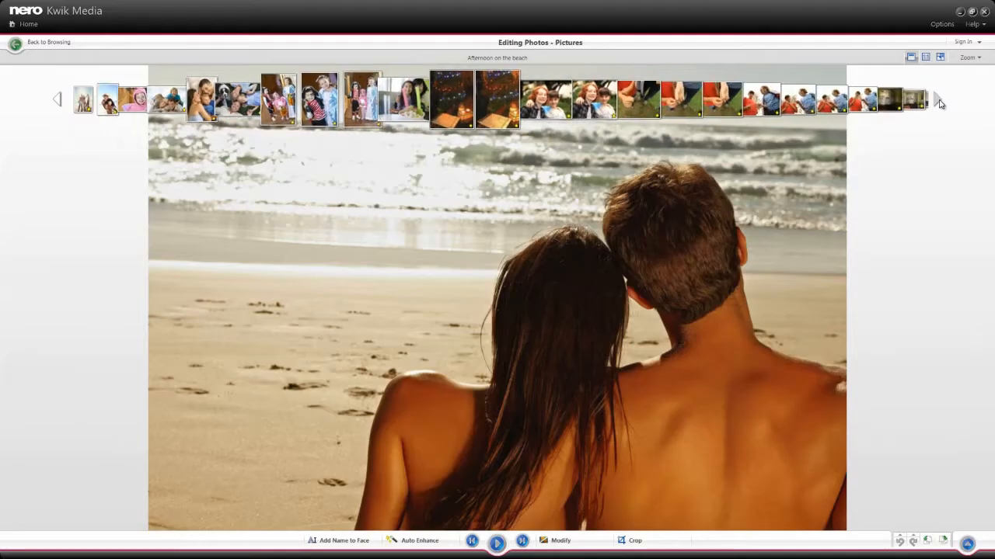
- Open the 'Afternoon on the beach' photo in the Editing Photos view
left_click(938, 99)
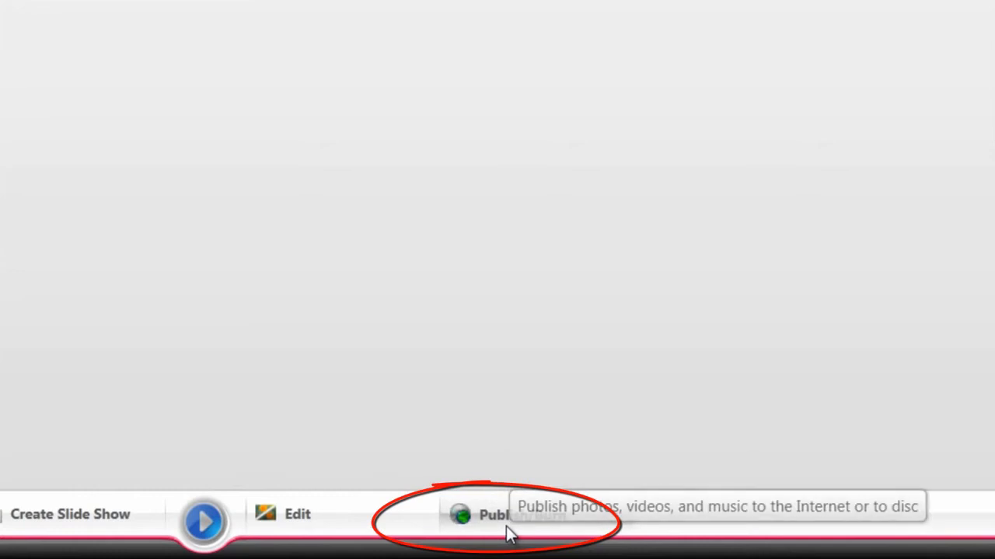
- Publish the seven desert photos to Facebook and close the success message
left_click(493, 514)
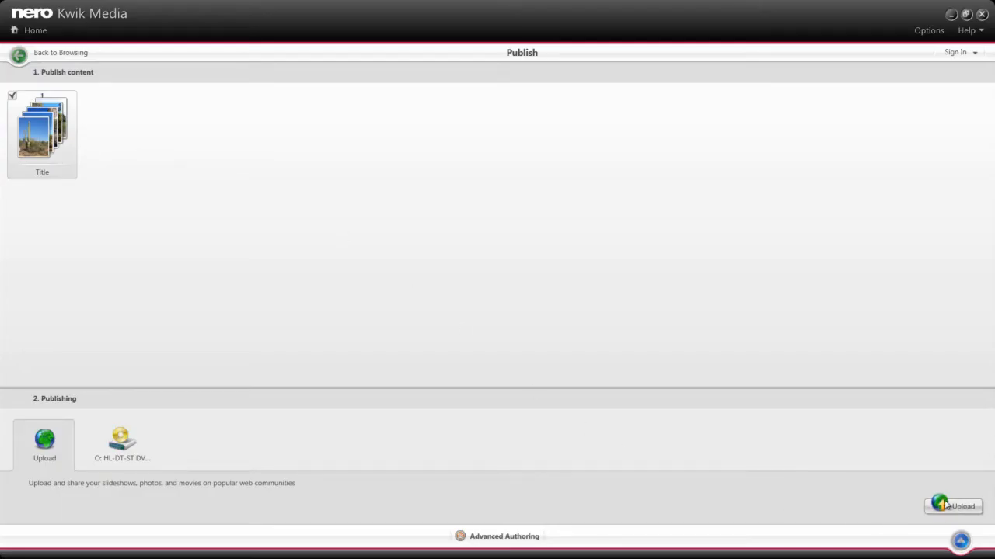
left_click(952, 506)
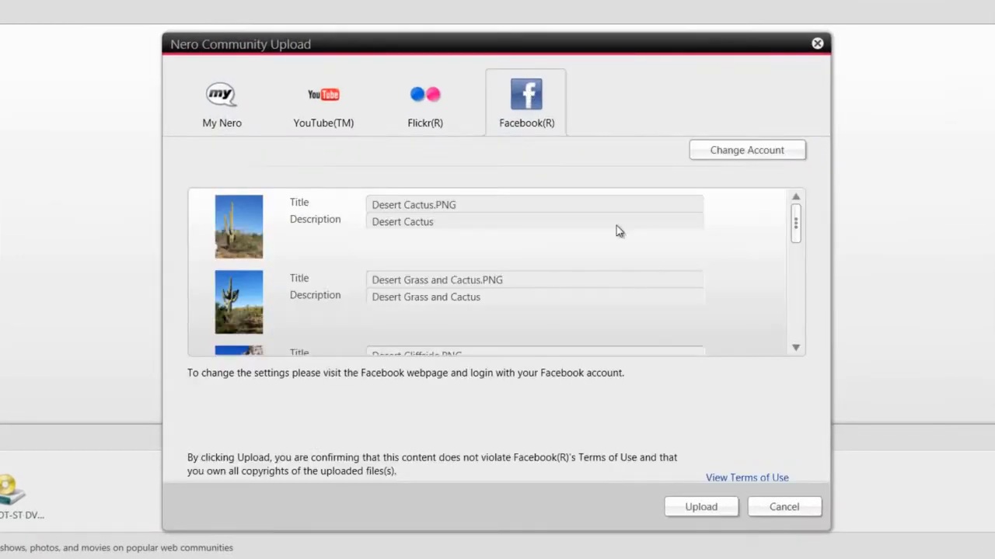
left_click(700, 506)
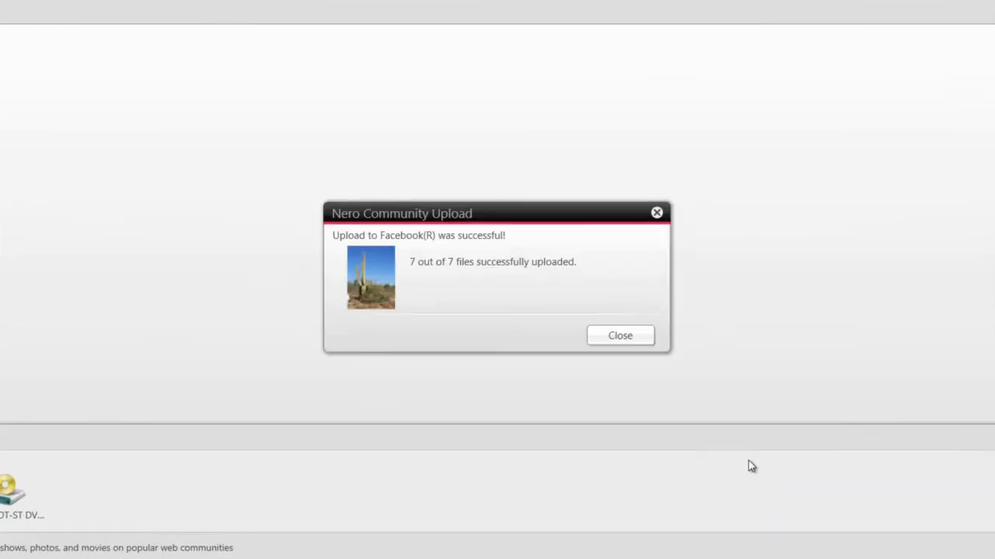
left_click(620, 336)
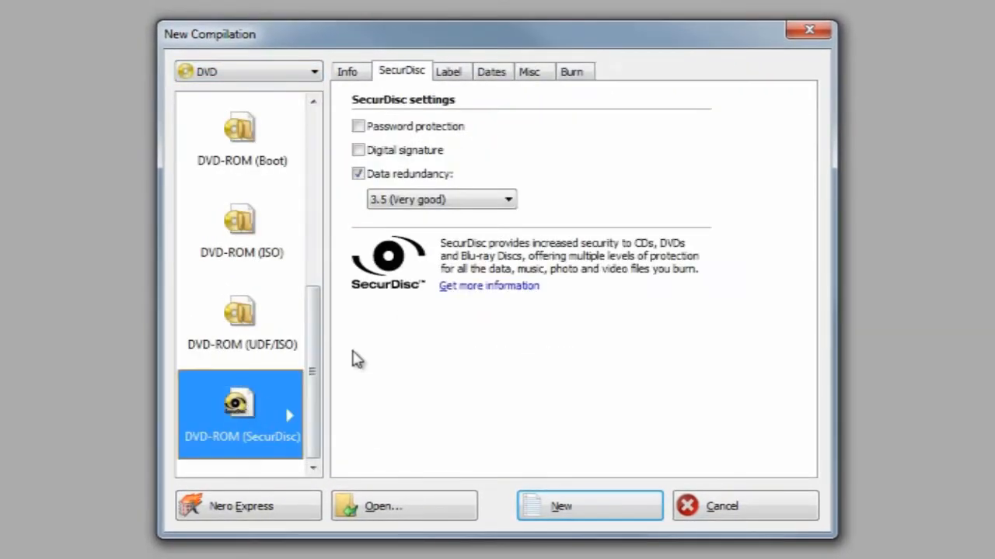
- Create the DVD-ROM (SecurDisc) compilation with Data redundancy checked
left_click(589, 506)
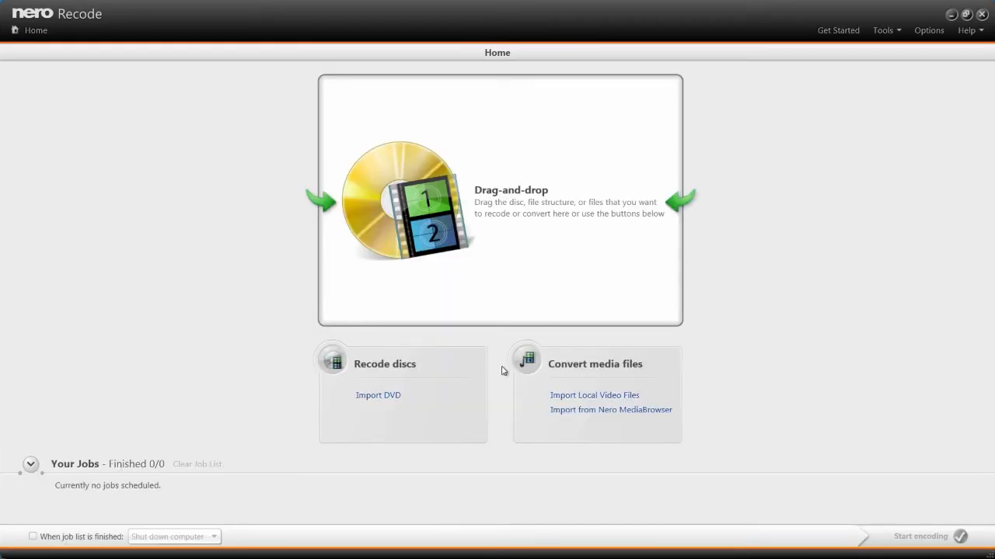
- Import THE TRIP TO THE FARM and THUNDER CAPS videos, then choose a target Device
left_click(594, 394)
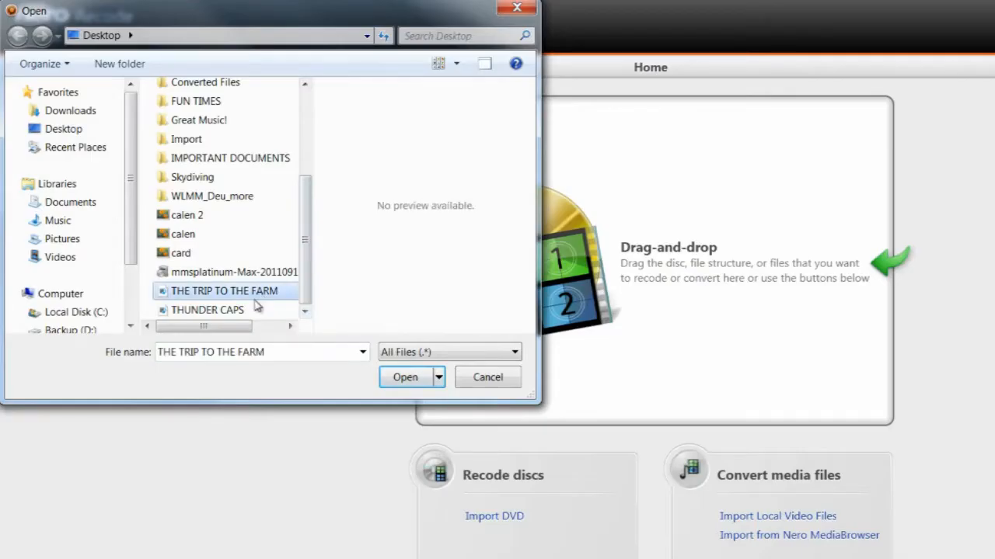
left_click(207, 309)
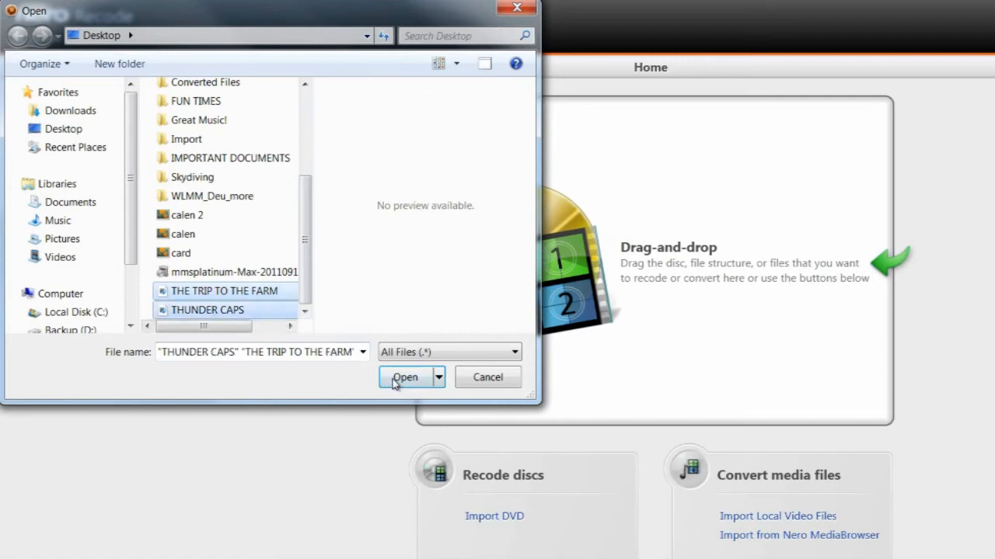
left_click(404, 377)
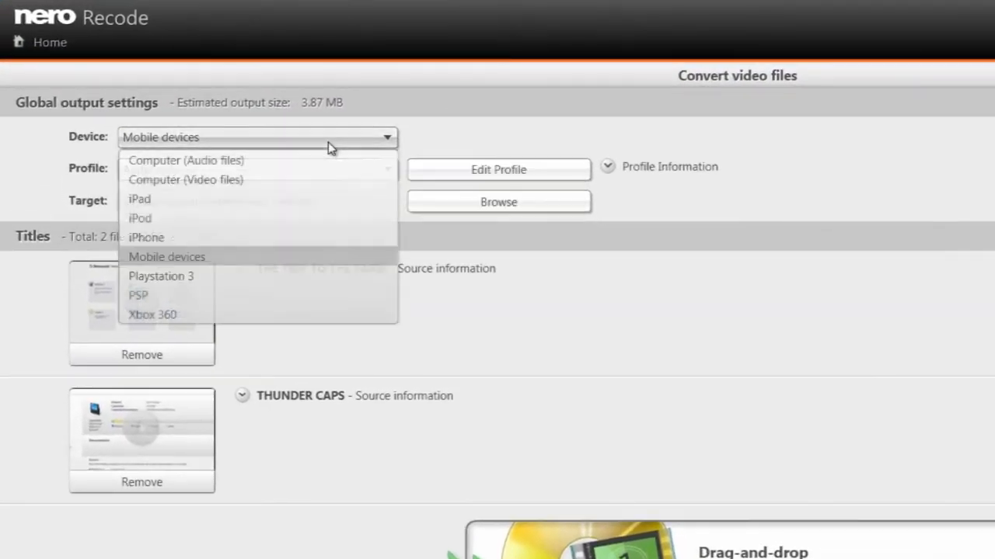
left_click(185, 179)
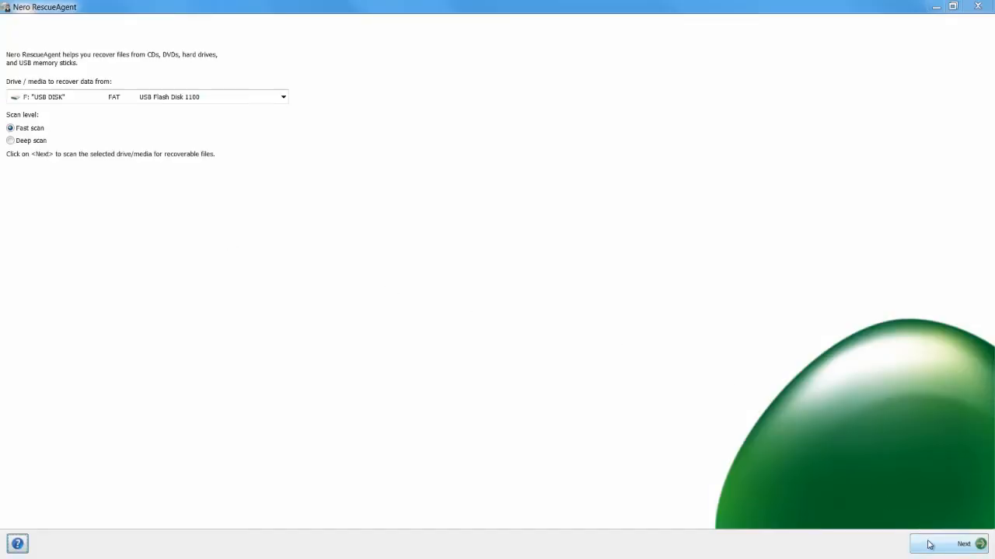
- Fast-scan the USB disk and mark the Ski Diving folder for recovery
left_click(964, 544)
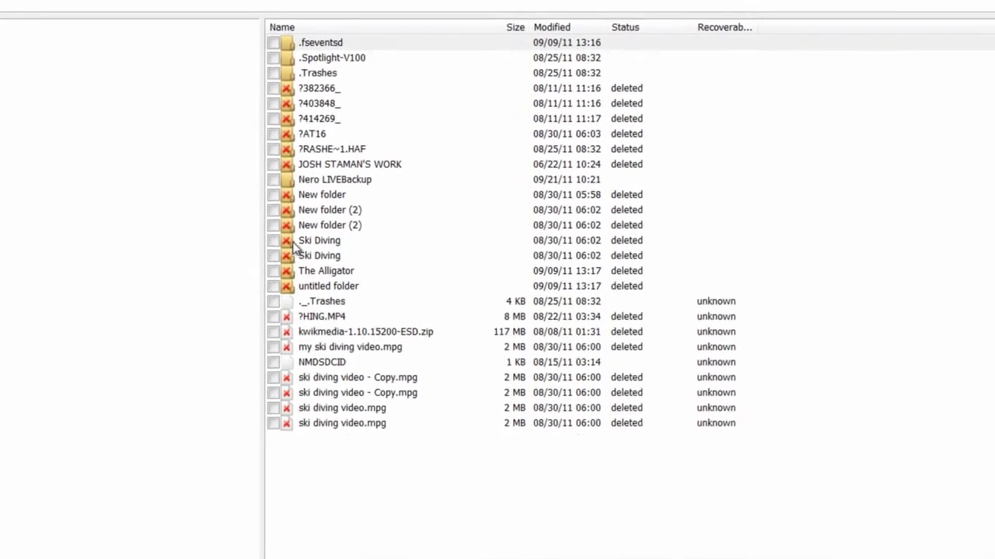
left_click(268, 240)
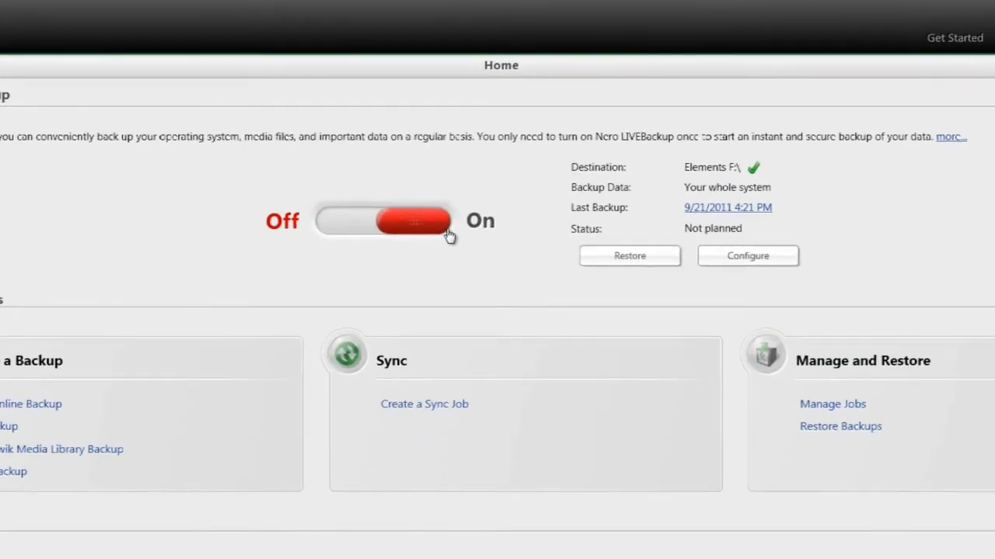
- Switch LIVEBackup to On
left_click(412, 221)
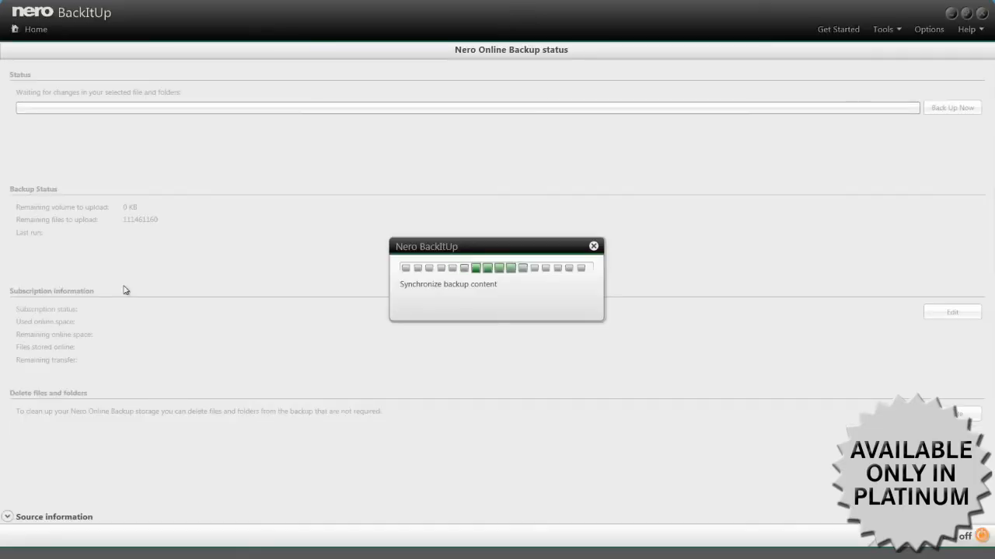
mouse_move(372, 336)
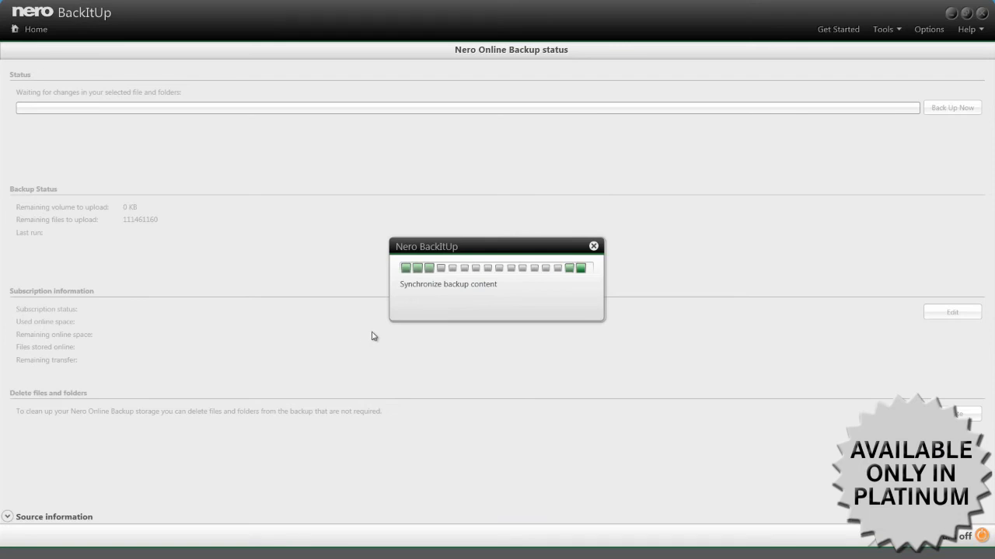